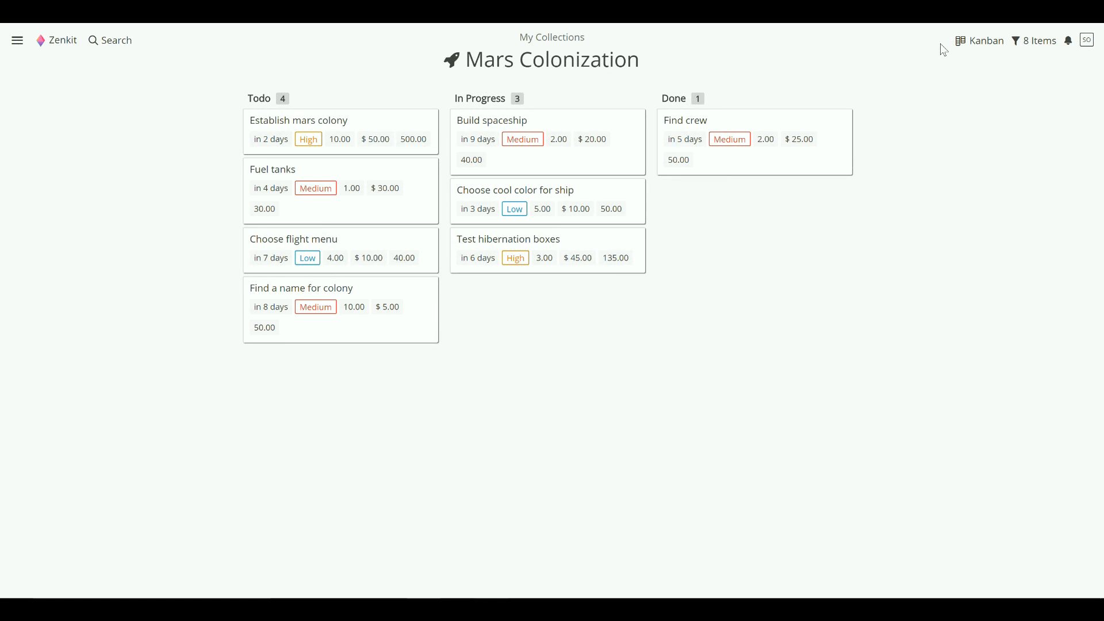
mouse_move(1039, 41)
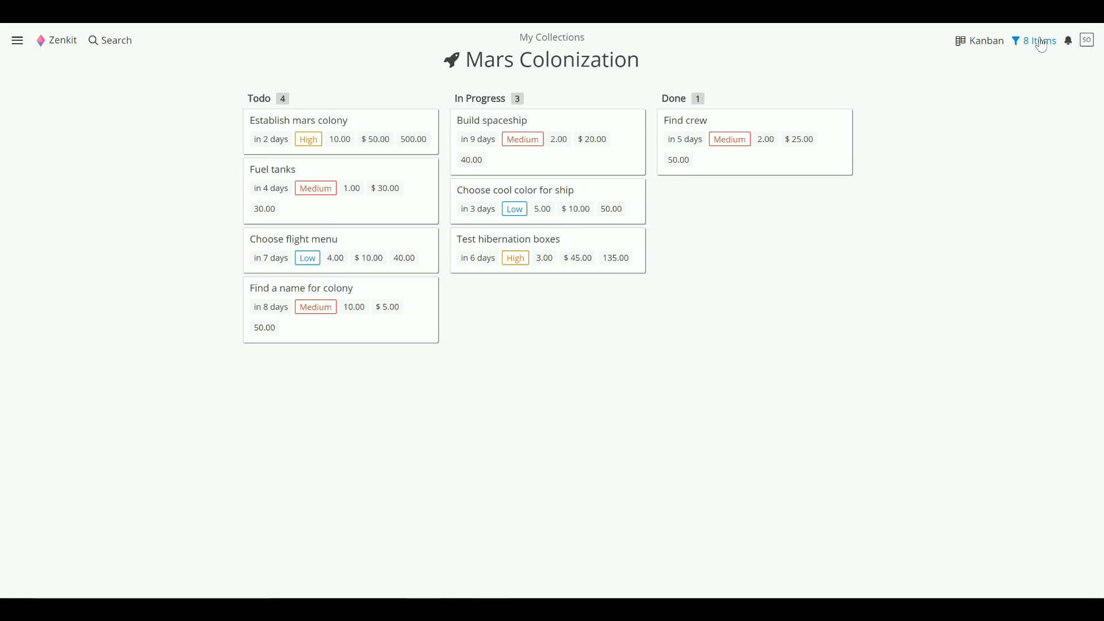
Filter the board to cards where any field contains 'high'.
left_click(1033, 40)
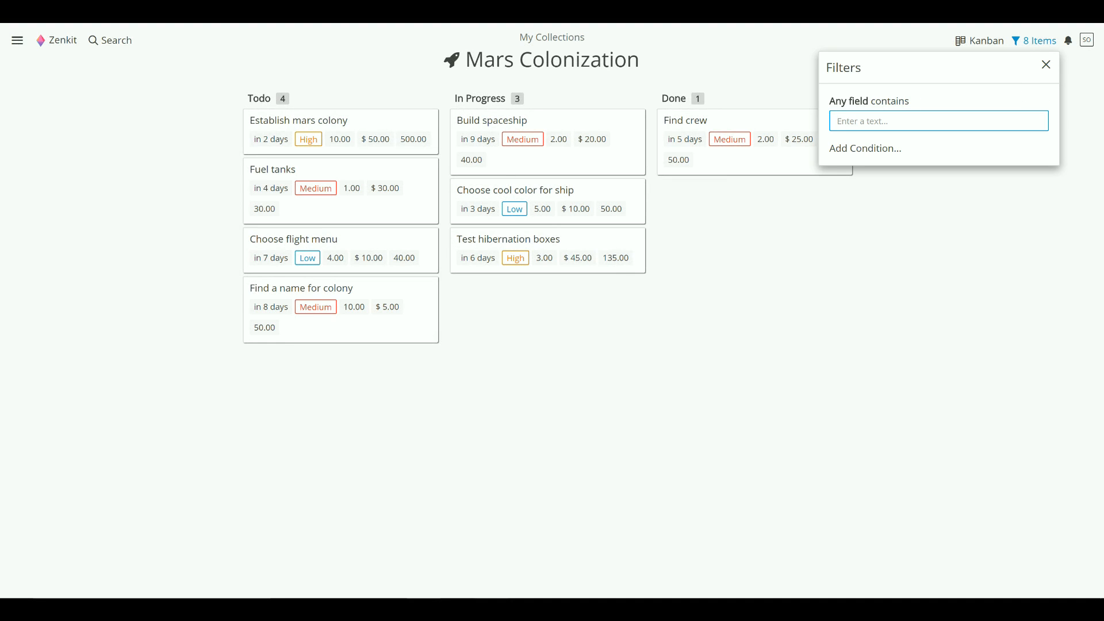
type("high")
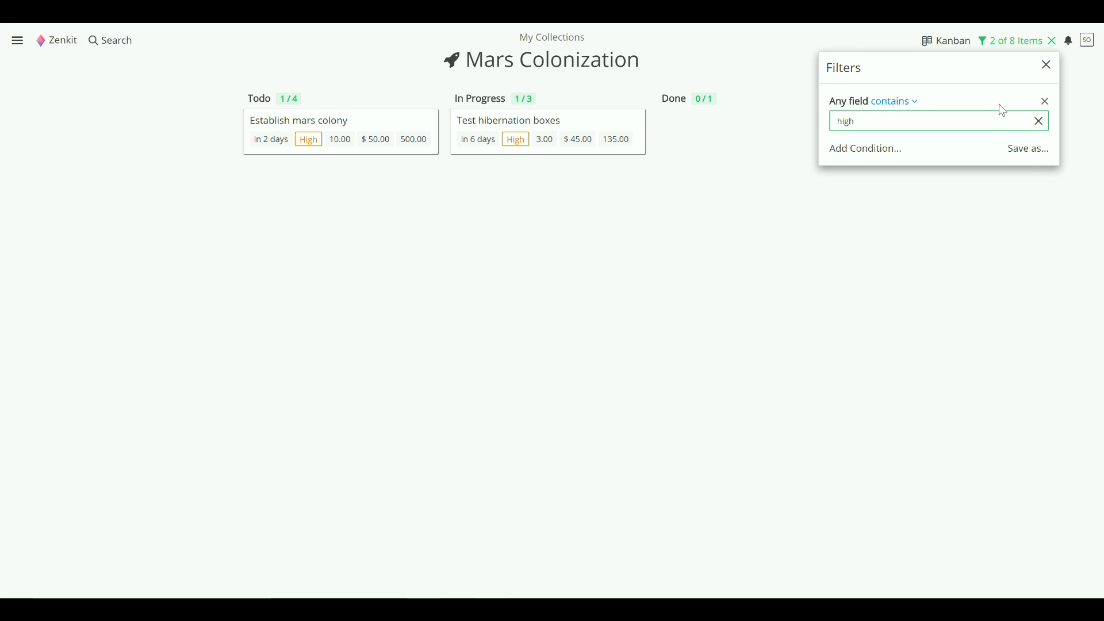
Swap the 'high' text filter for an Importance = High condition and begin another condition.
left_click(1037, 120)
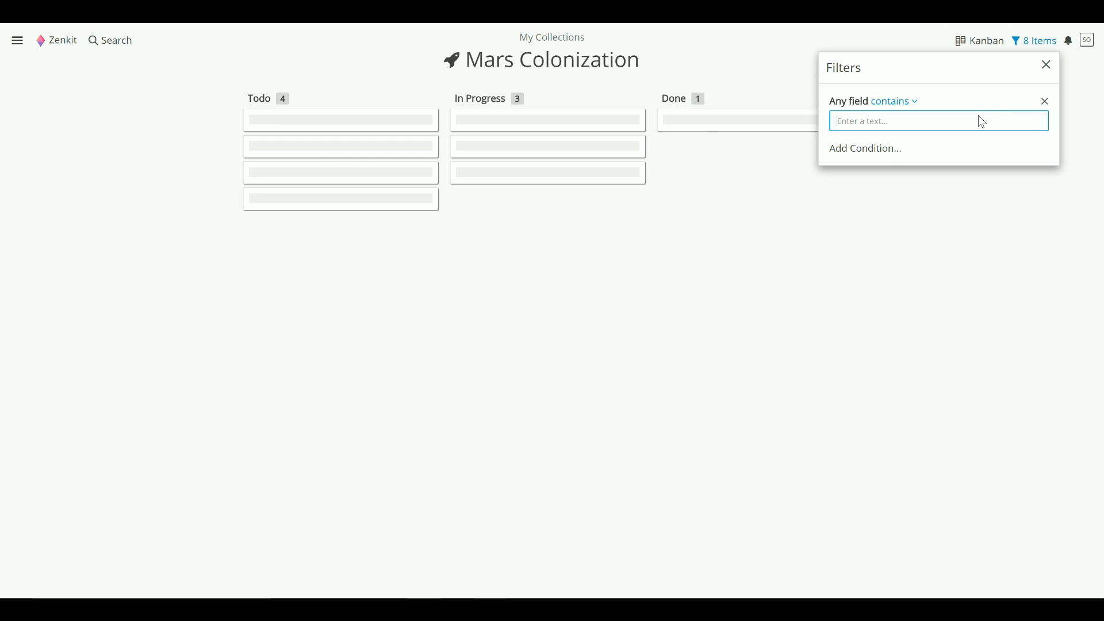
left_click(847, 101)
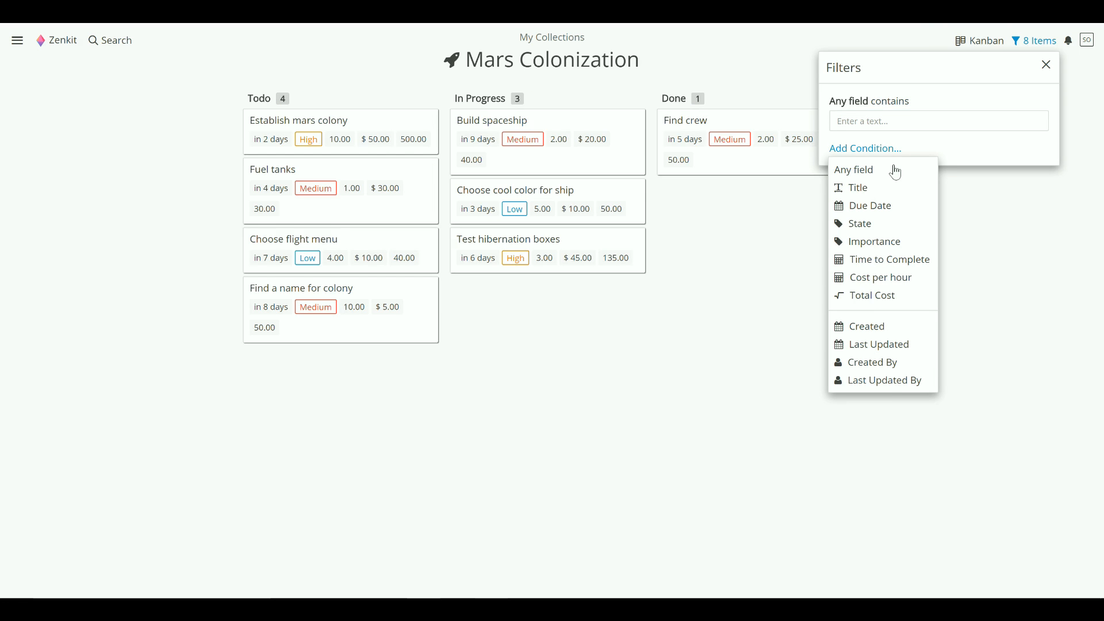
left_click(873, 241)
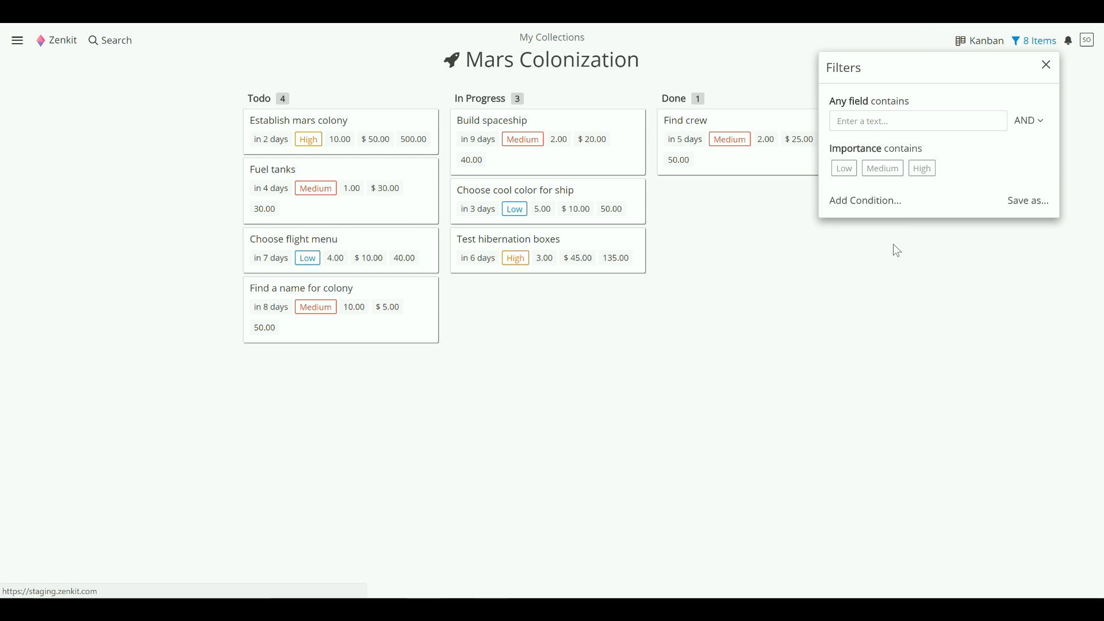
left_click(921, 167)
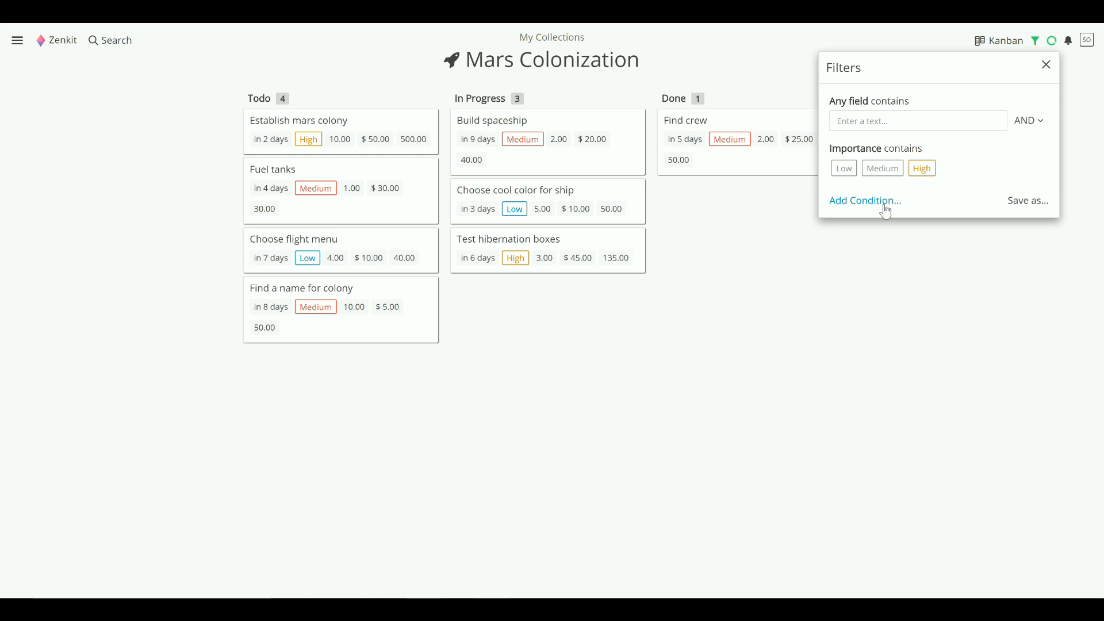
left_click(863, 200)
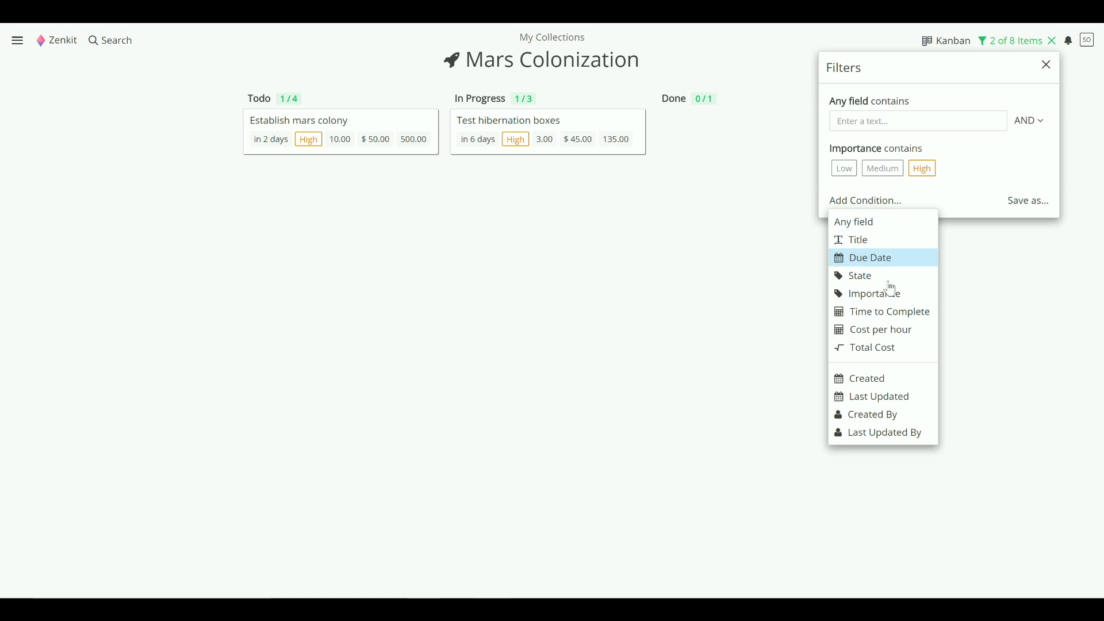
Add a Time to Complete condition of greater or equal 5.
left_click(889, 312)
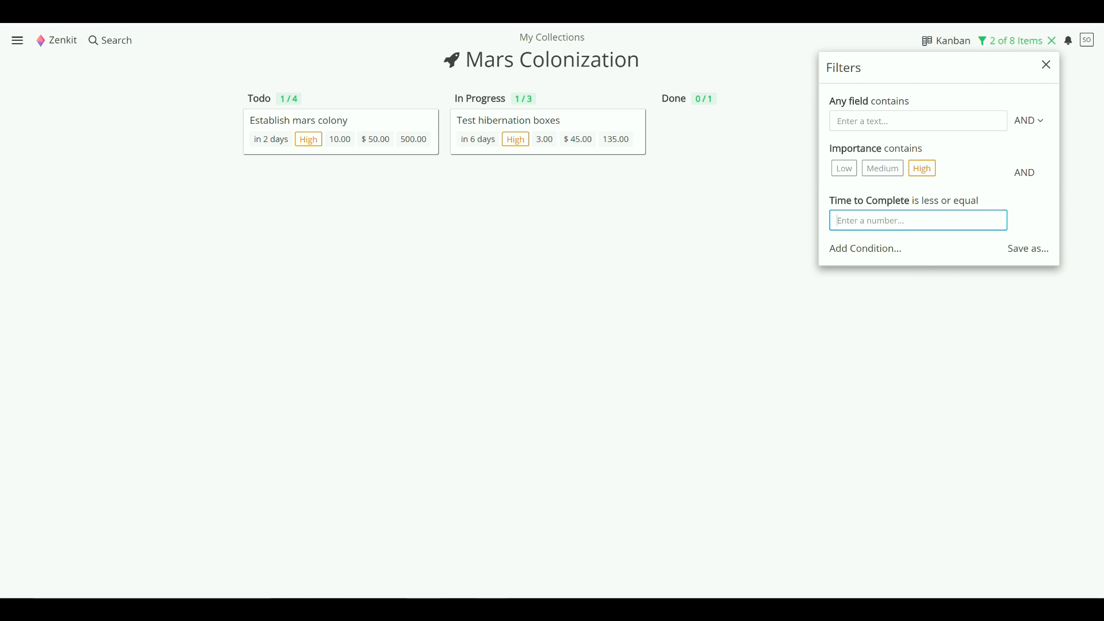
type("5")
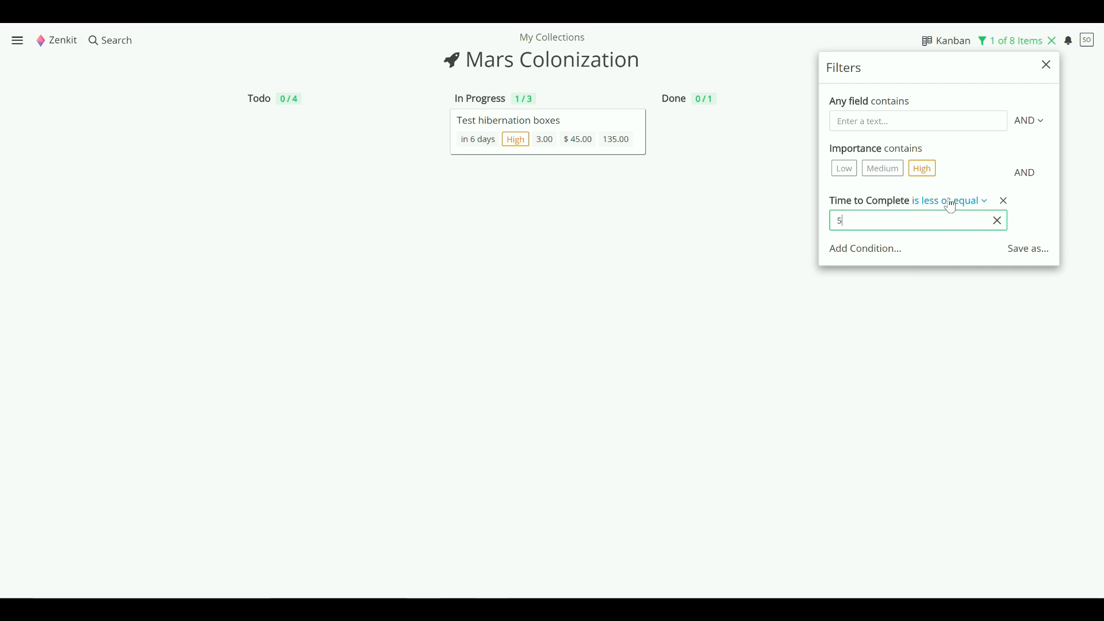
left_click(949, 200)
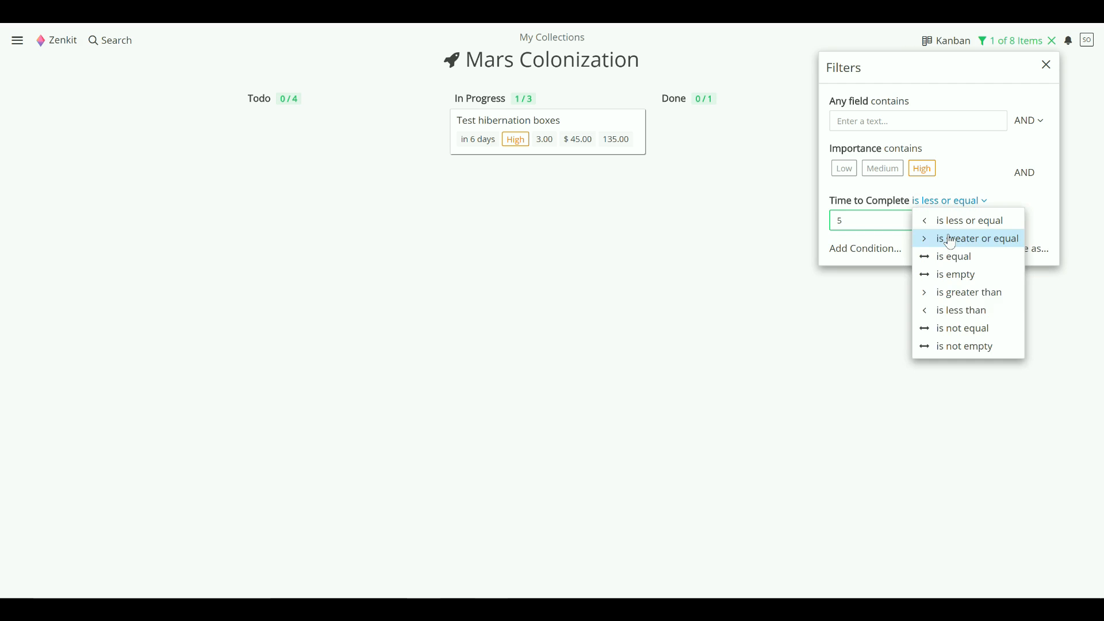
left_click(968, 238)
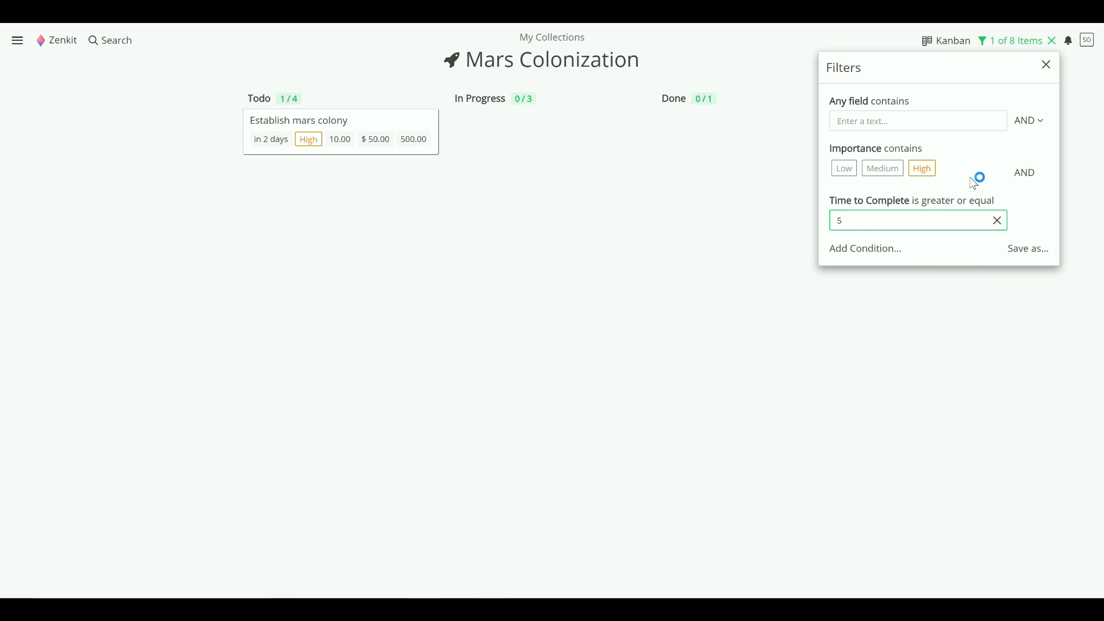
mouse_move(1024, 120)
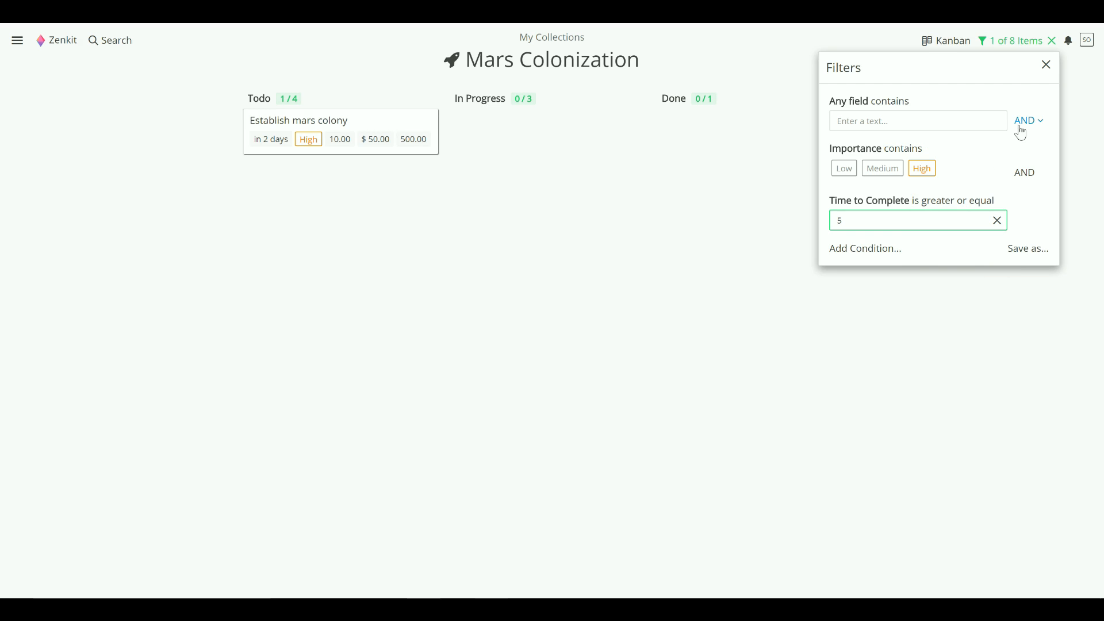
left_click(1024, 119)
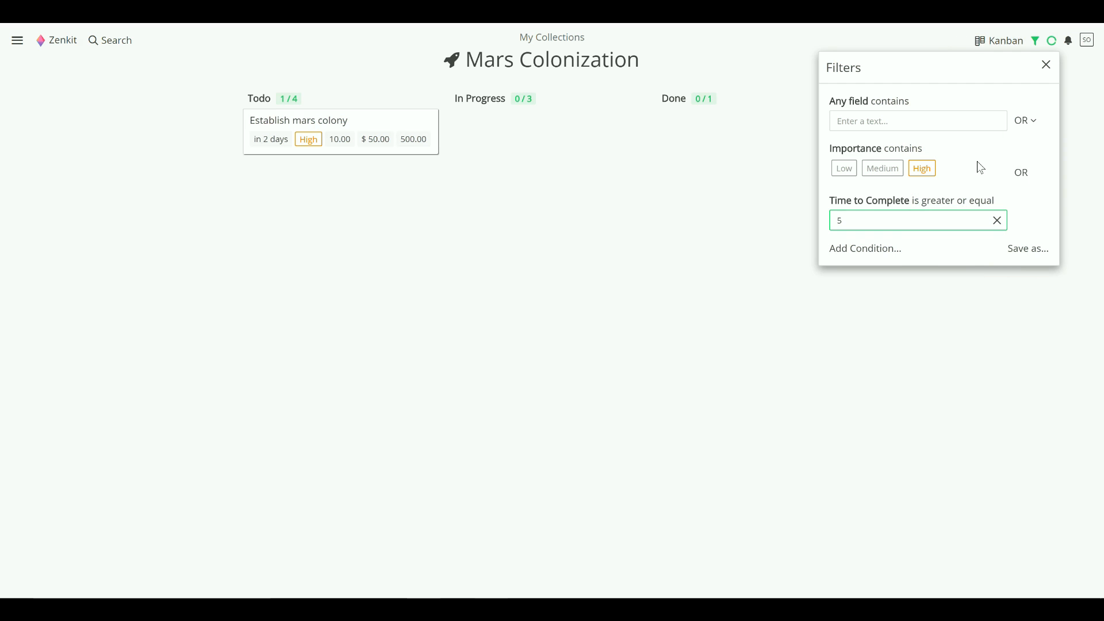
left_click(1022, 120)
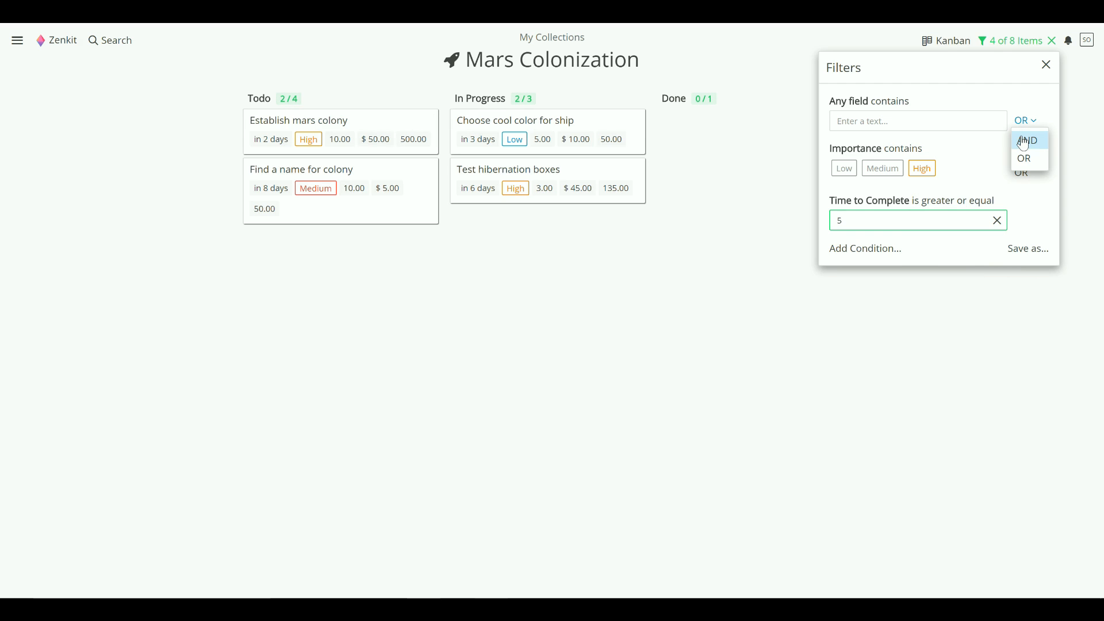
left_click(1027, 139)
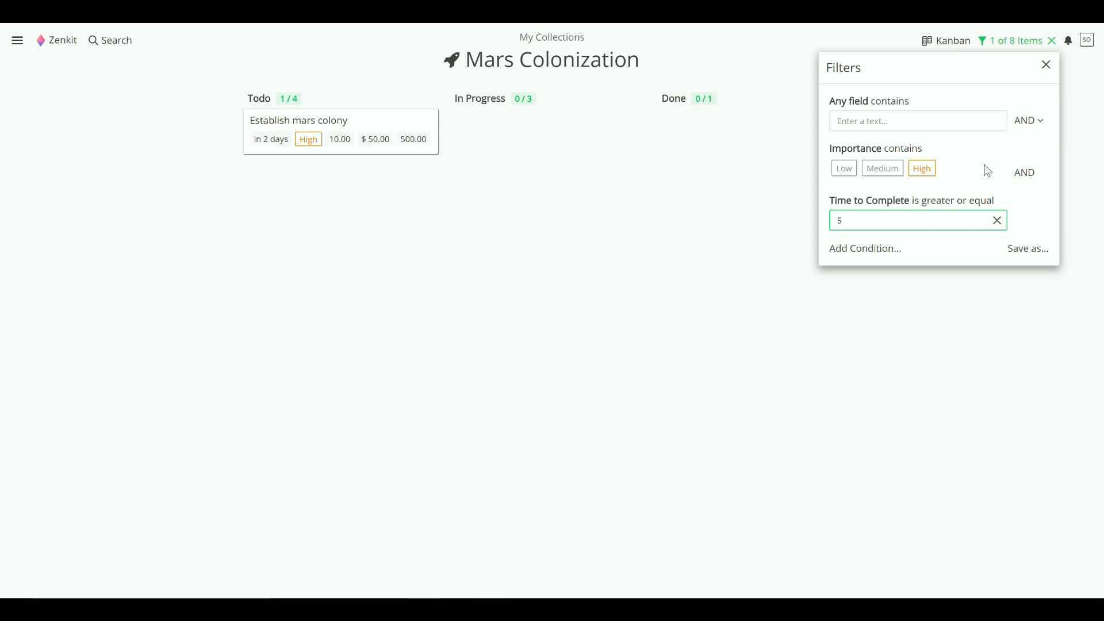
mouse_move(1026, 248)
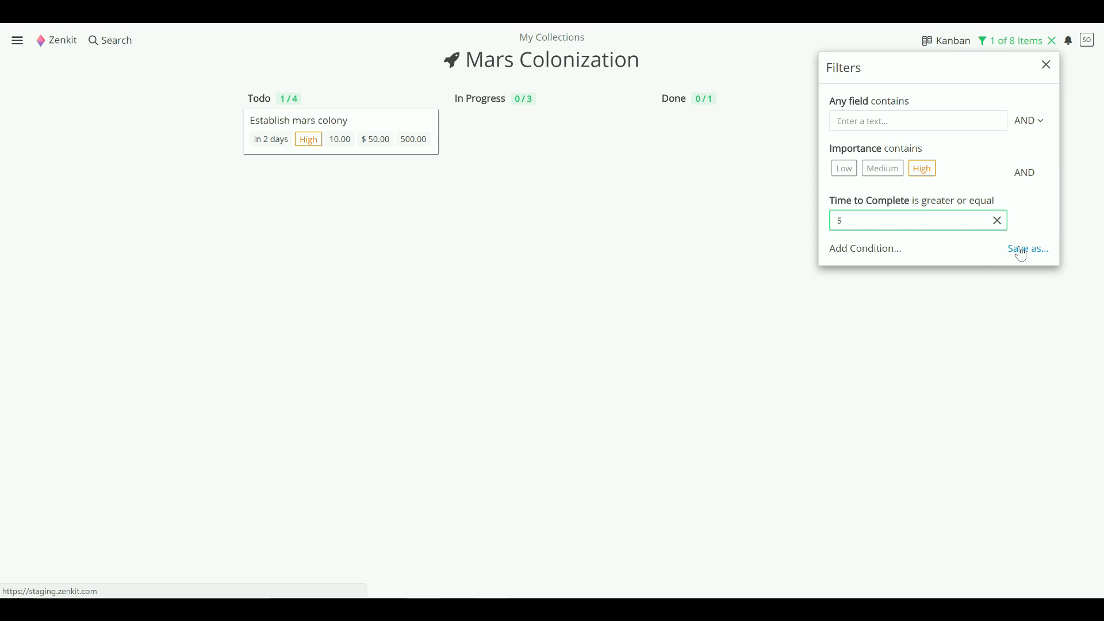
Save the conditions as a filter named 'High prio, time consuming'.
left_click(1027, 248)
type("High")
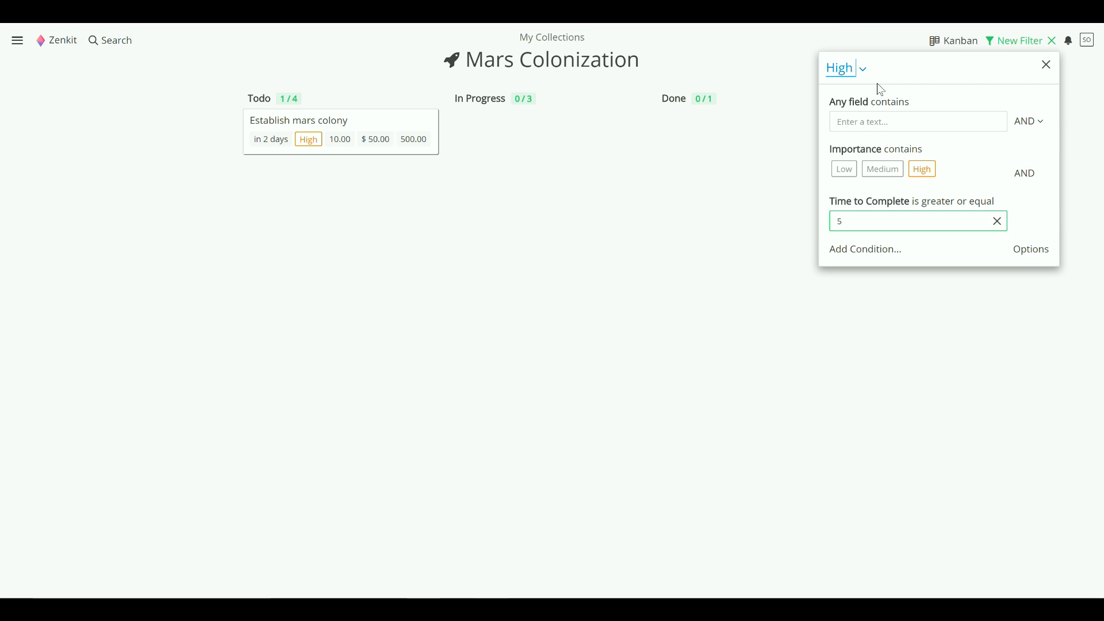
type("prio, time consuming")
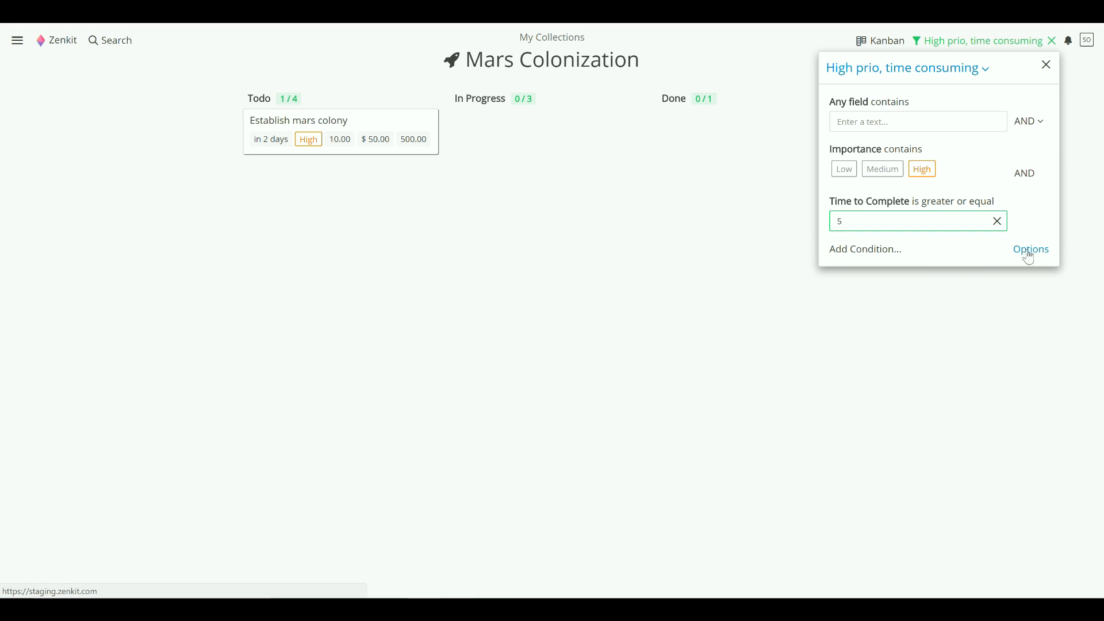
Make the saved filter private, then remove it from the board to show all 8 items.
left_click(1030, 249)
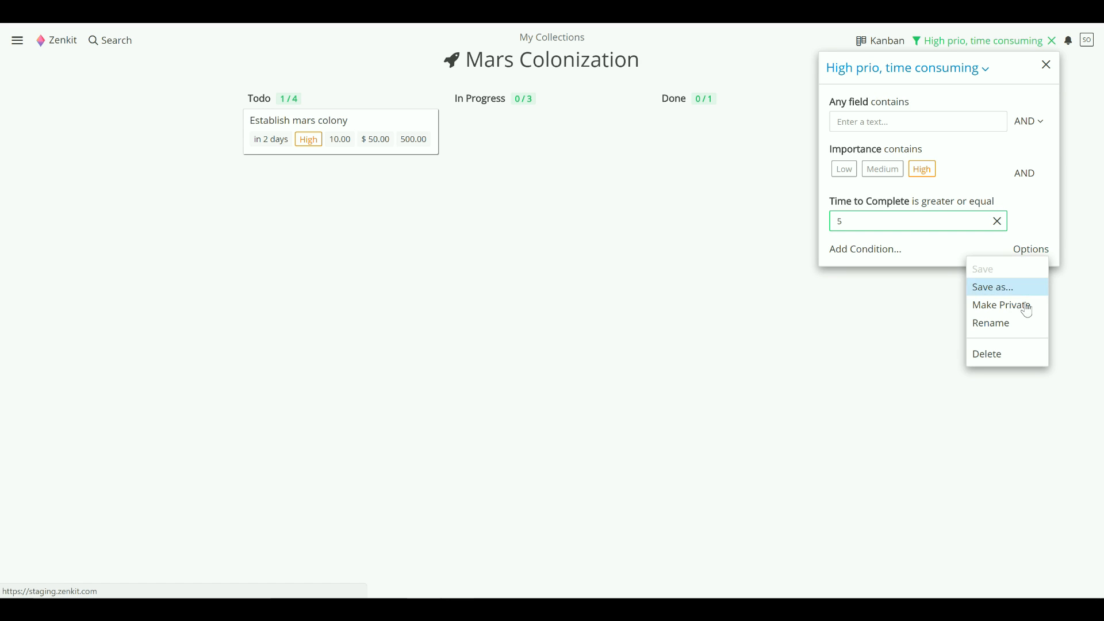
left_click(1000, 305)
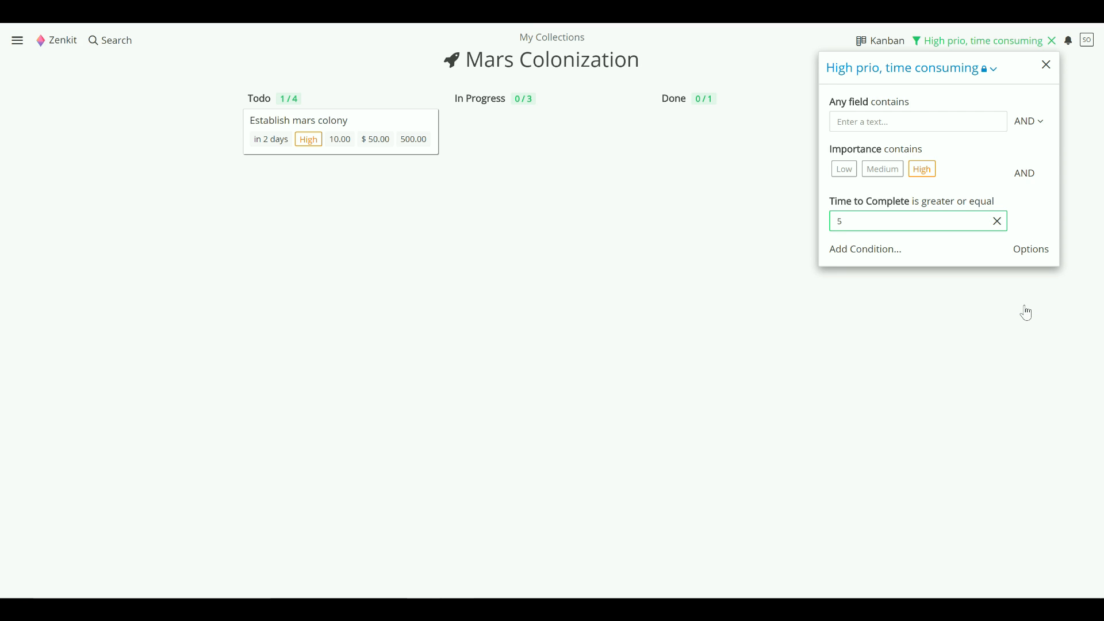
mouse_move(1039, 57)
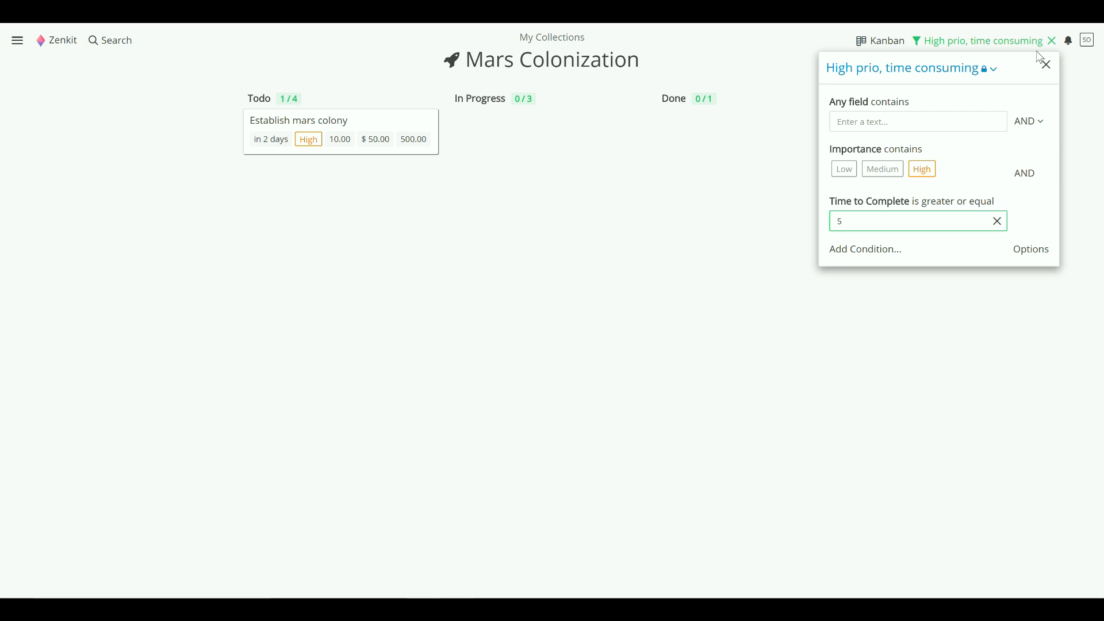
left_click(1052, 40)
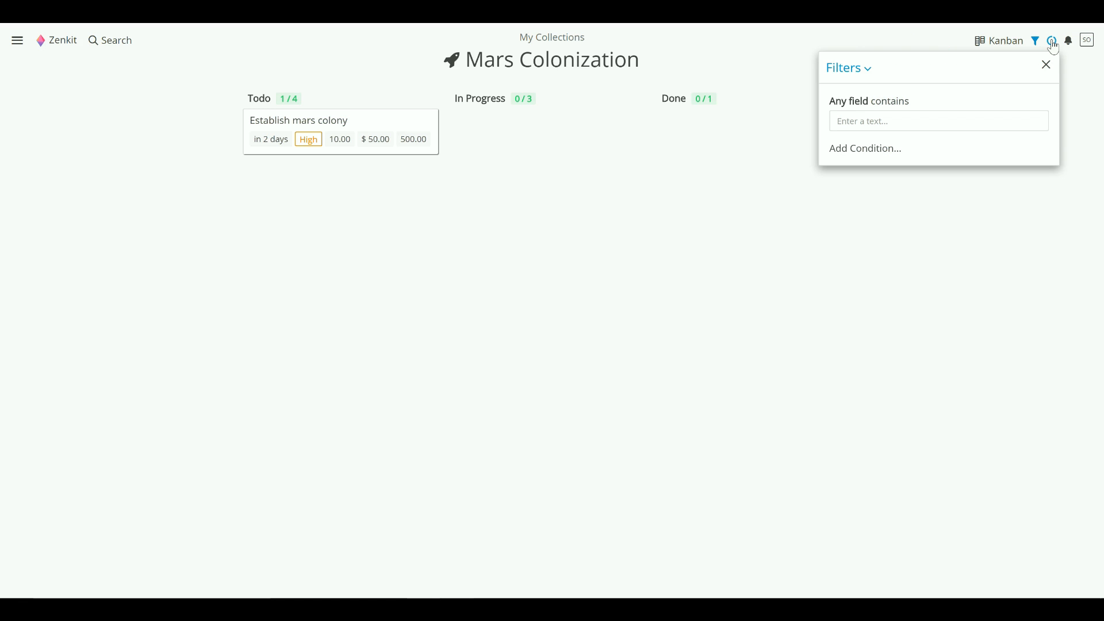
left_click(1046, 64)
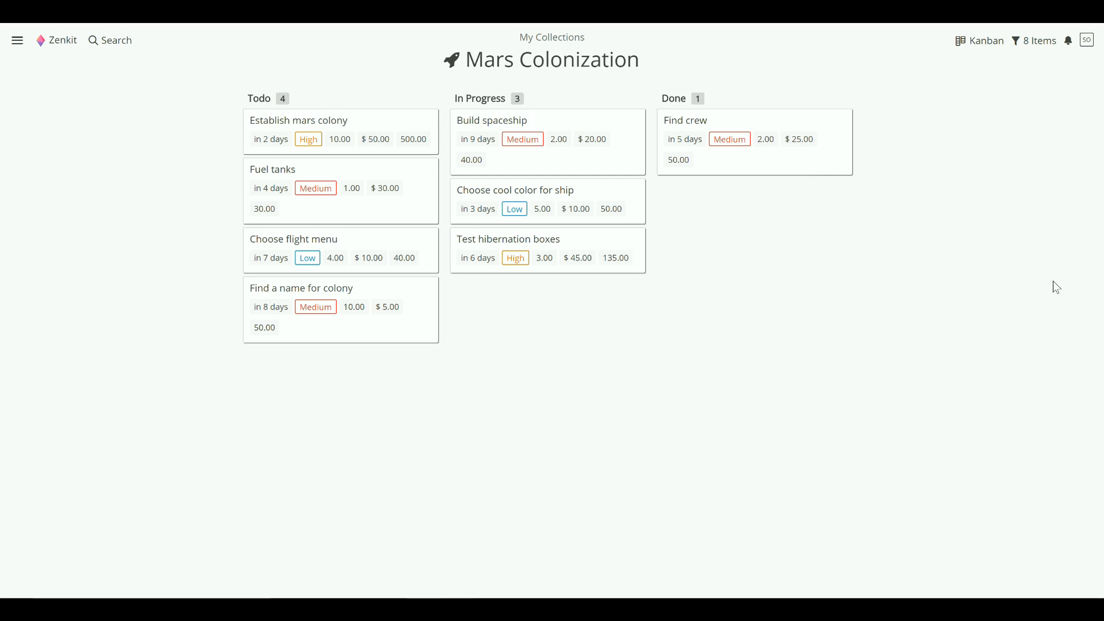
mouse_move(1040, 41)
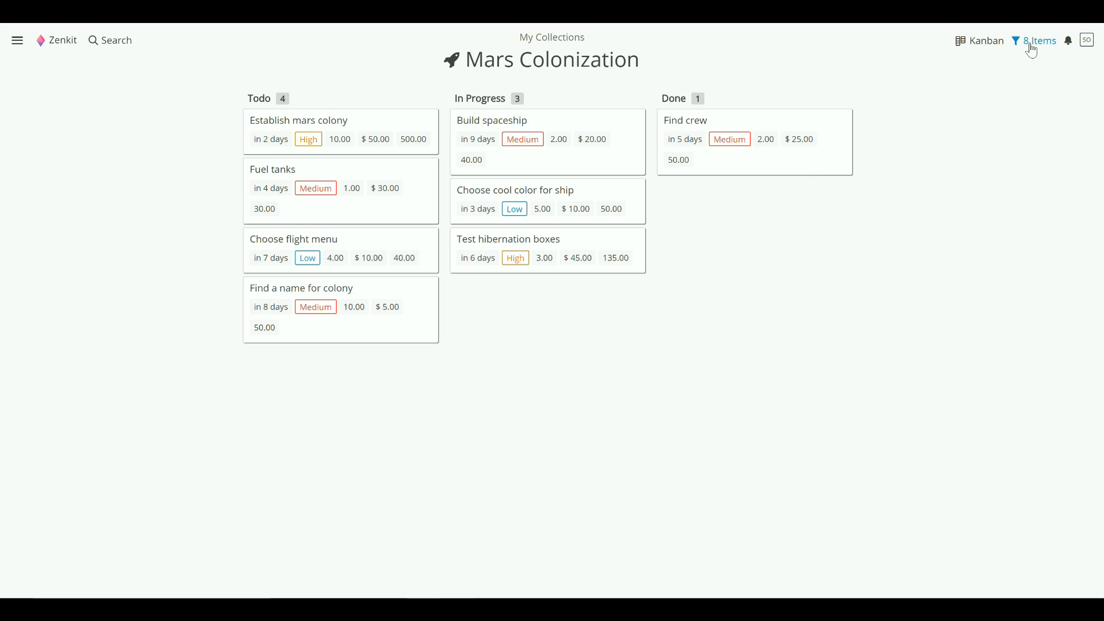
Reapply the saved 'High prio, time consuming' filter, narrowing to 1 of 8 items.
left_click(1014, 40)
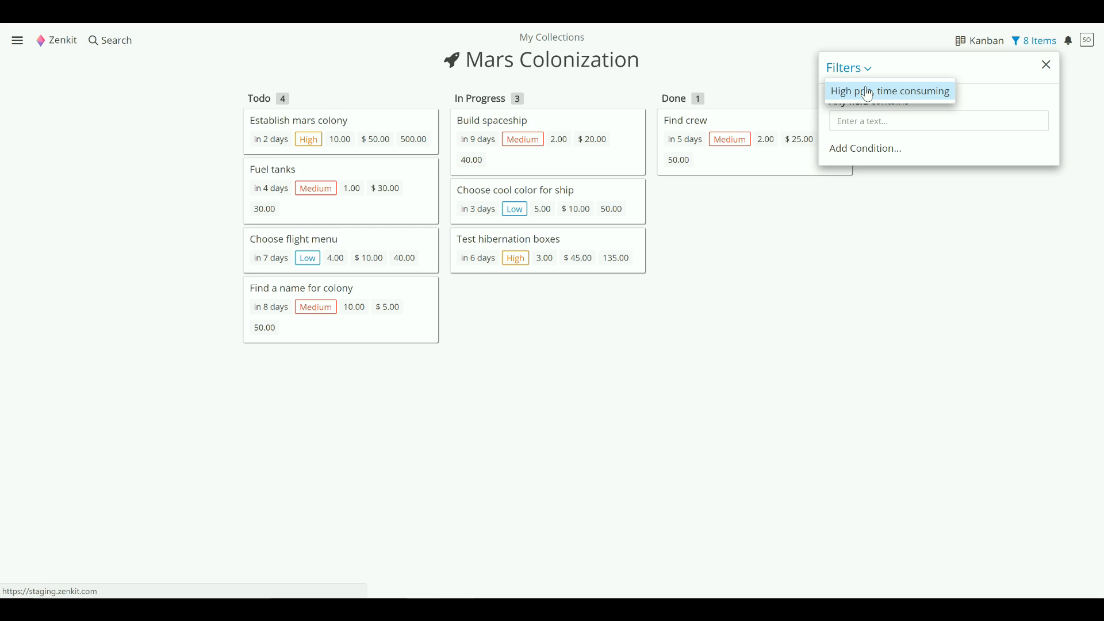
left_click(889, 90)
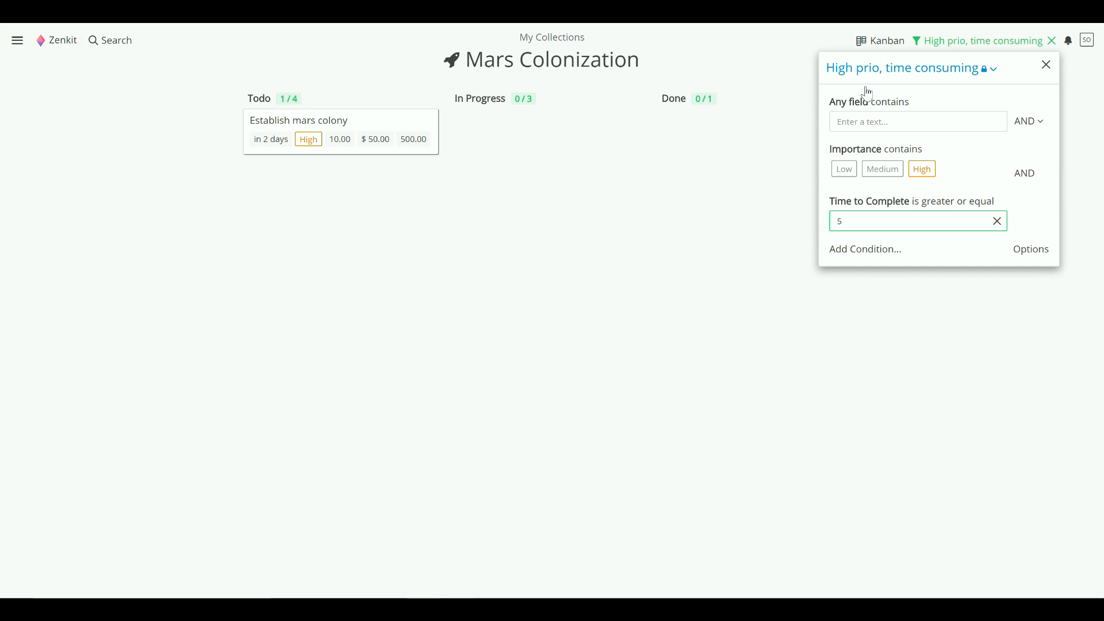